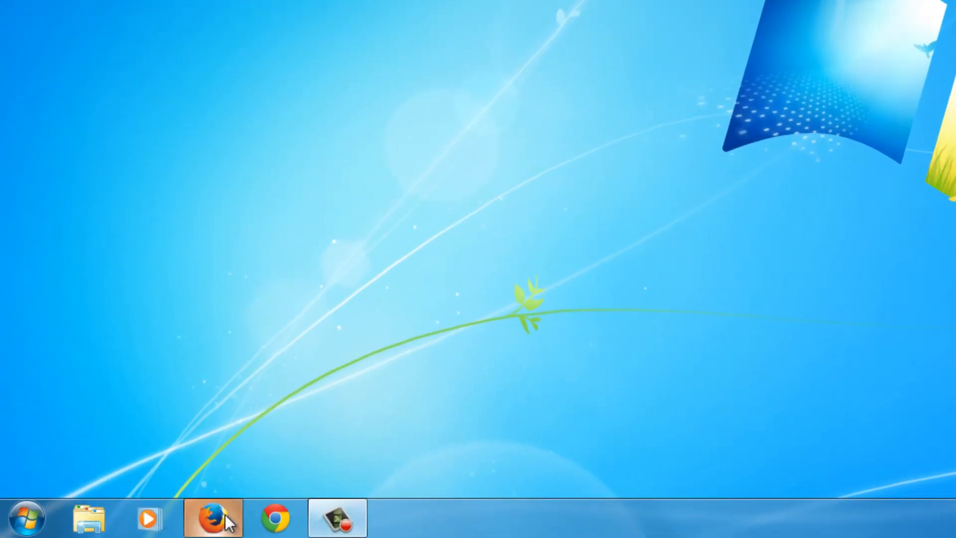
# Launch Firefox from the taskbar so it loads the Google home page.
pyautogui.click(213, 518)
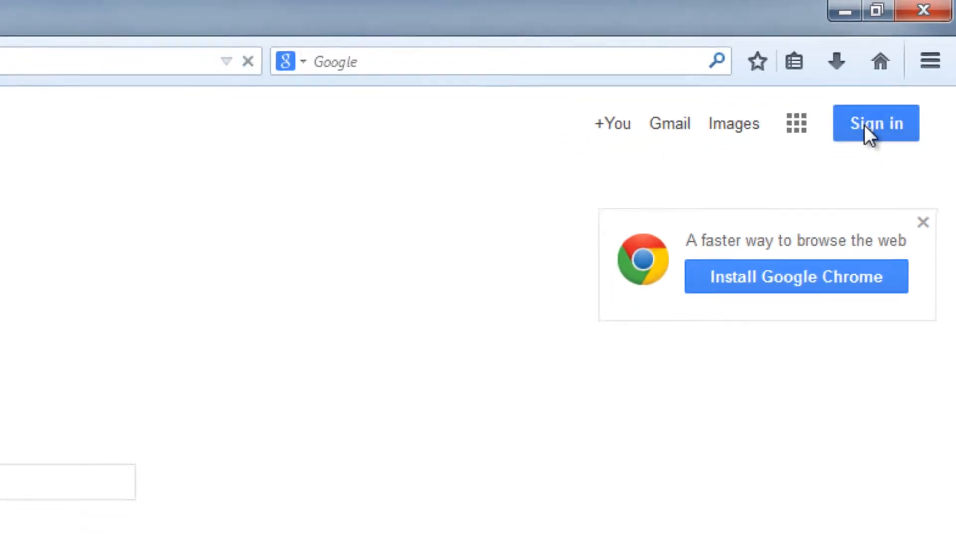
# Go to Google sign-in and start creating a new account.
pyautogui.click(875, 124)
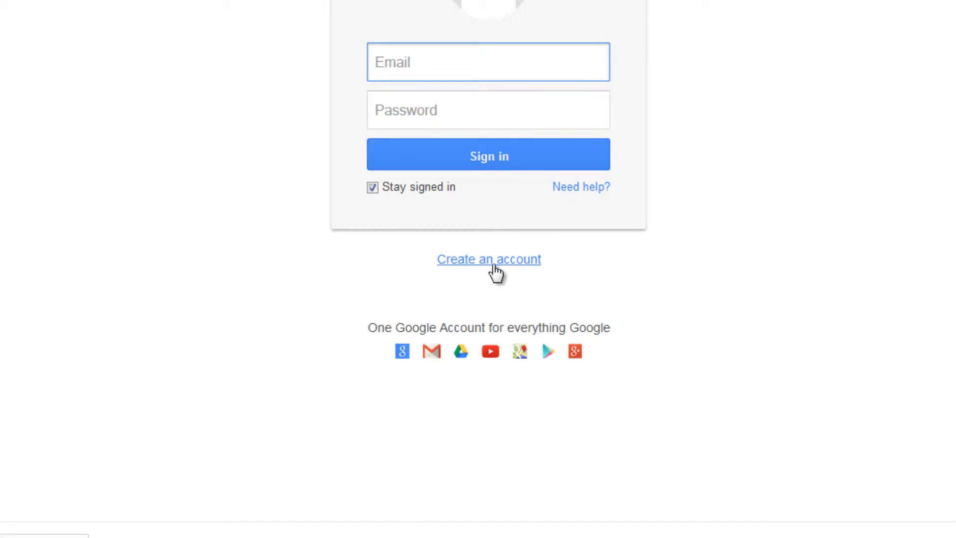
pyautogui.click(488, 259)
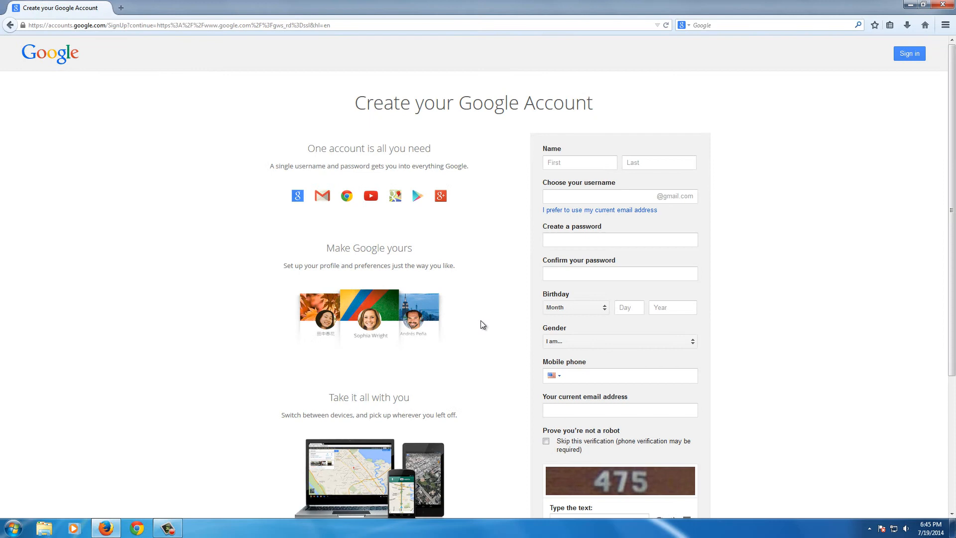
pyautogui.moveTo(521, 192)
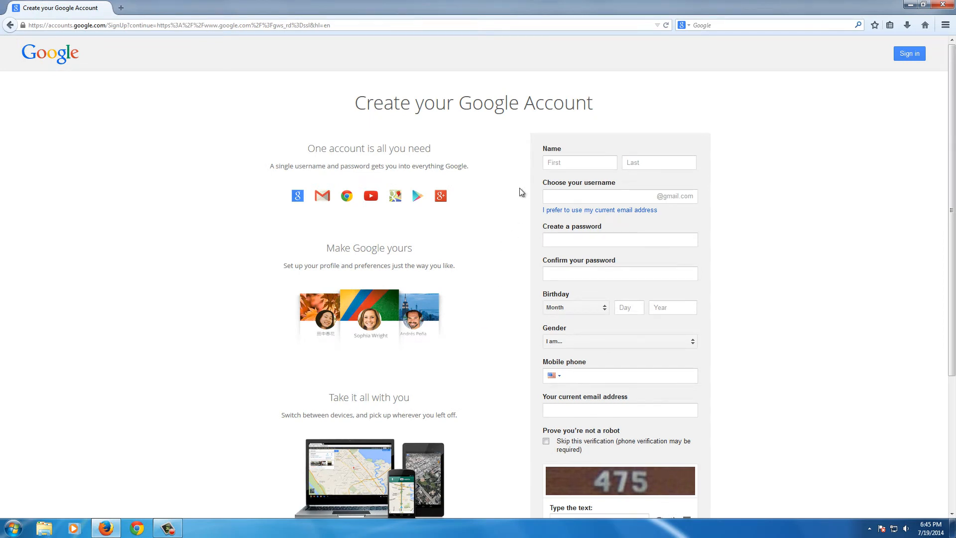
# Enter the first name sam and last name compu.
pyautogui.click(578, 162)
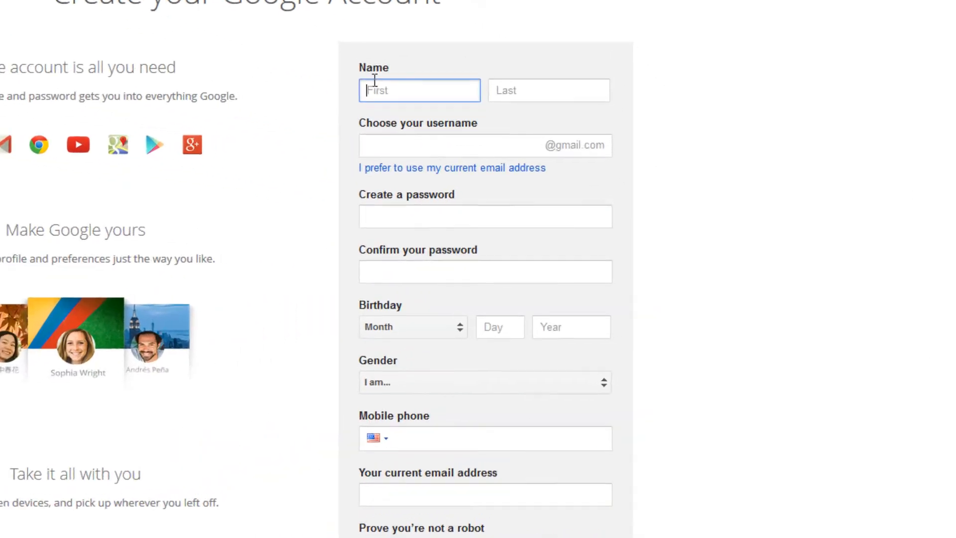
pyautogui.write('sam')
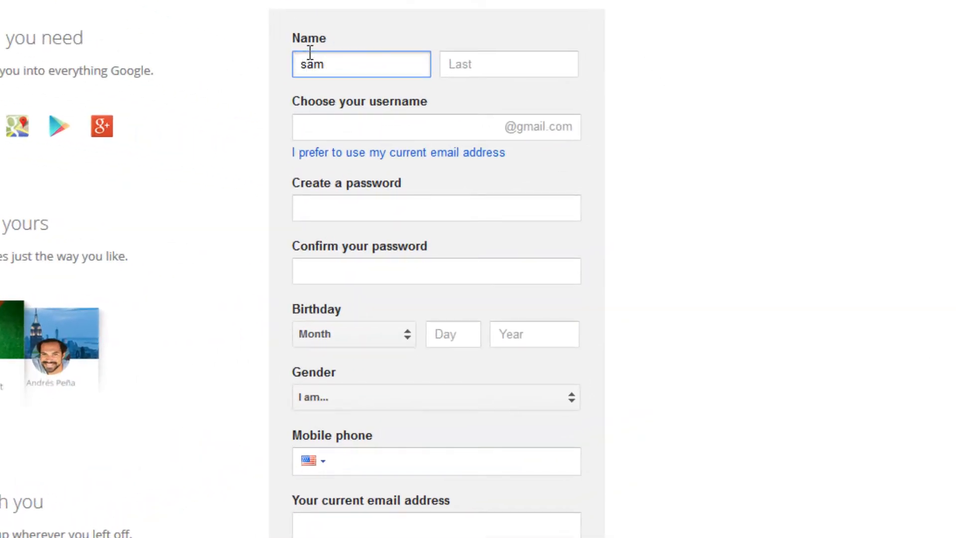
pyautogui.write('compupil')
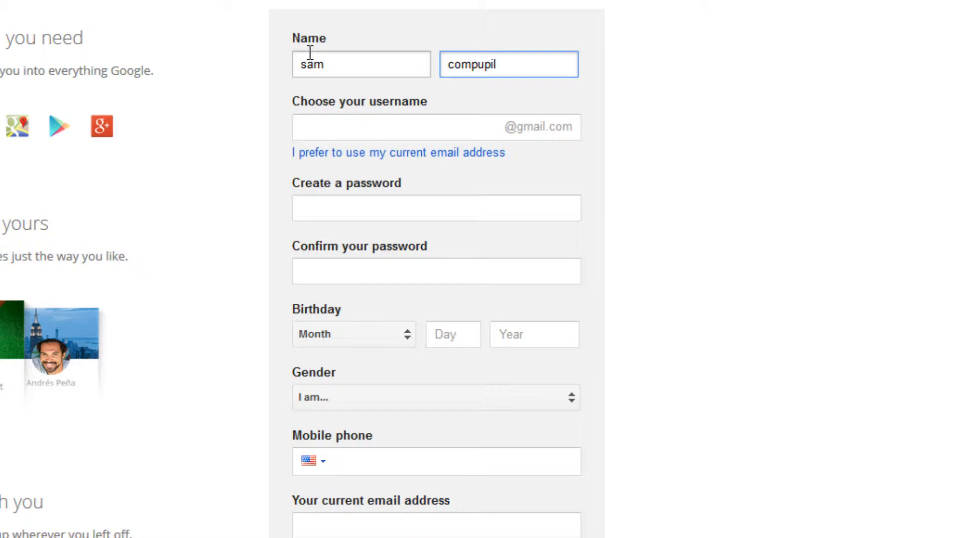
pyautogui.click(436, 126)
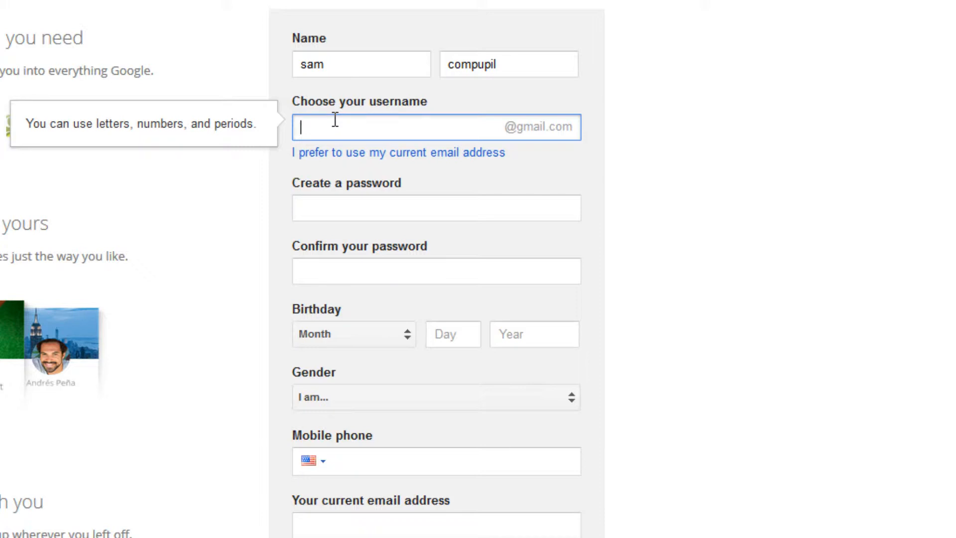
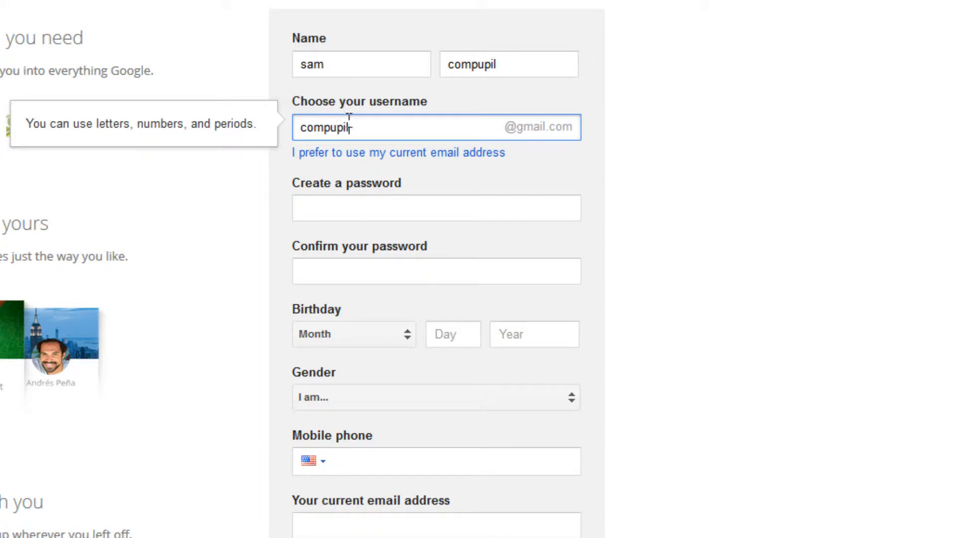
# Enter the account password and confirm it.
pyautogui.click(435, 208)
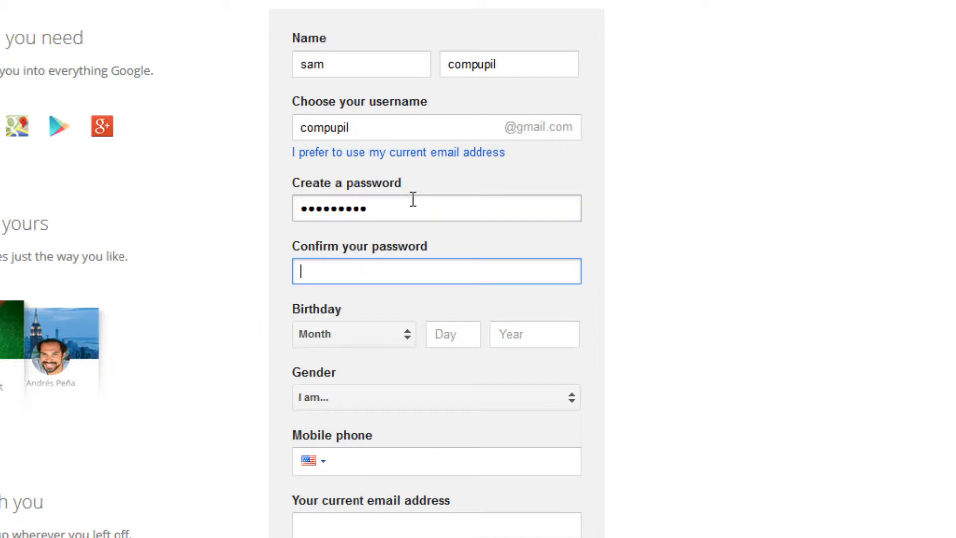
pyautogui.write('•••••')
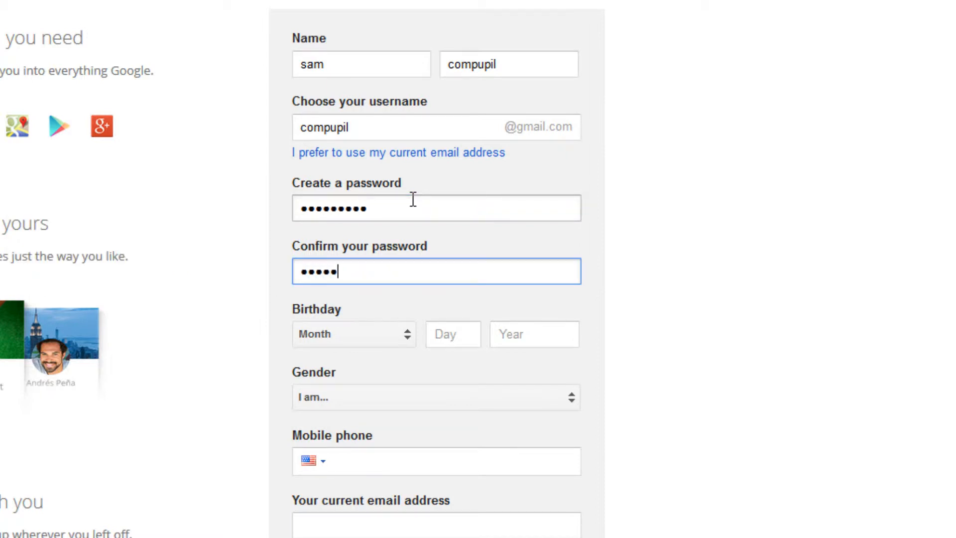
pyautogui.write('•••')
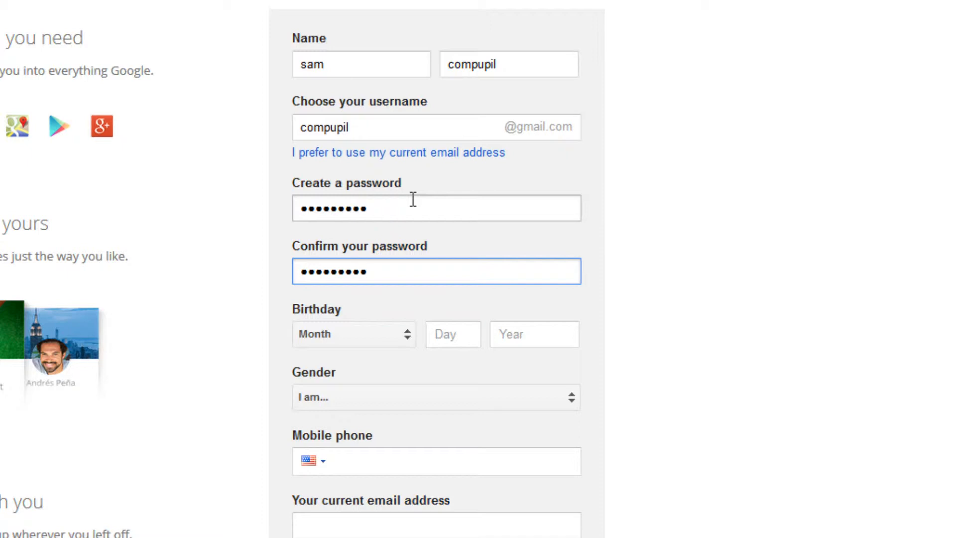
# Set the birthday to March 03, 1990 and the gender to Male.
pyautogui.scroll(-3)
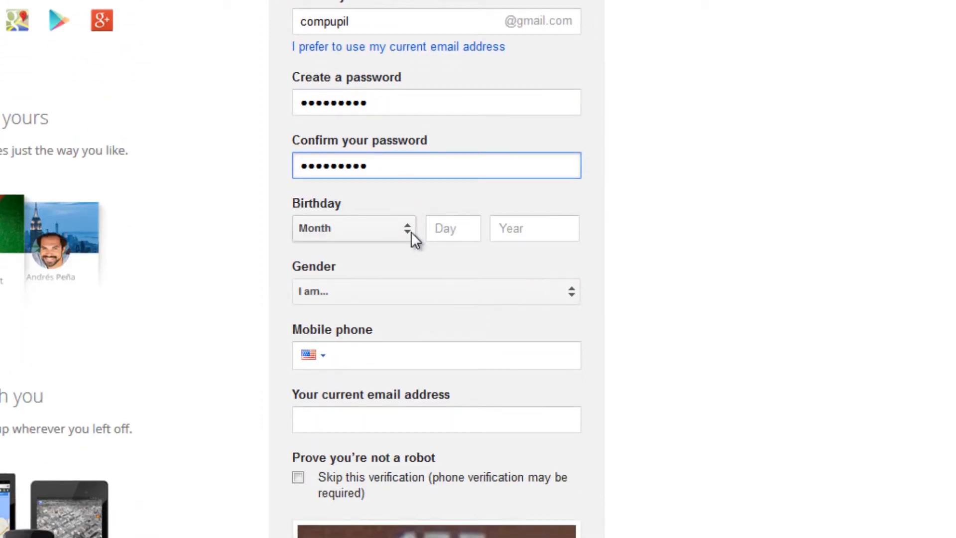
pyautogui.click(353, 228)
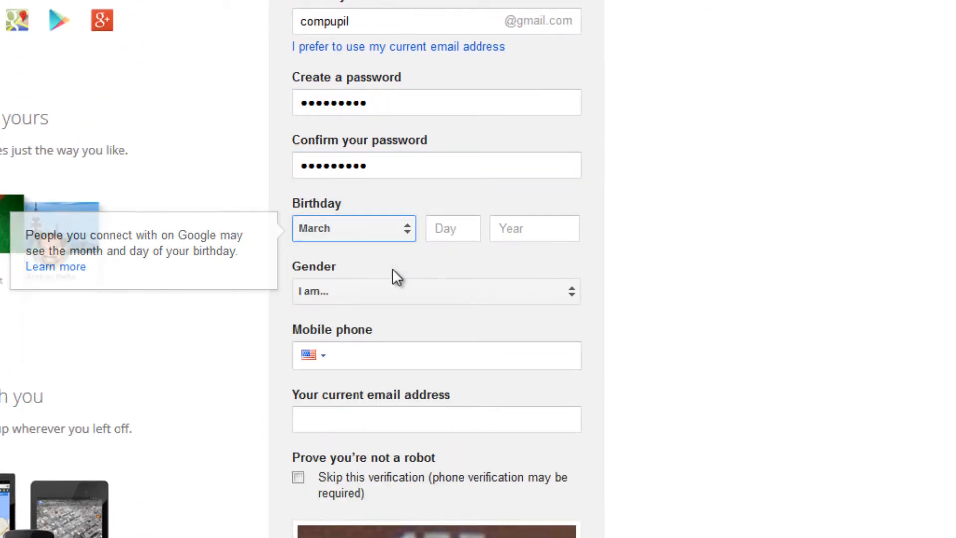
pyautogui.click(452, 228)
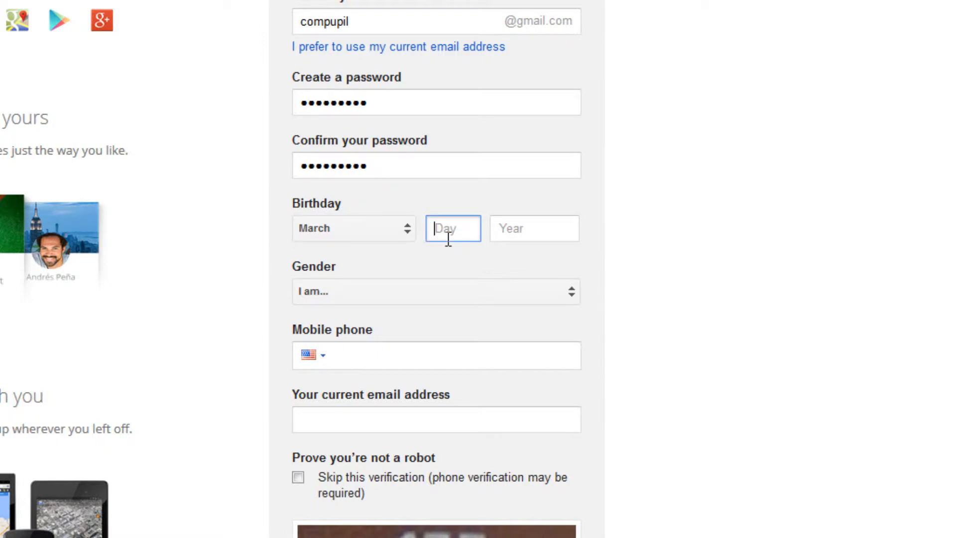
pyautogui.write('03')
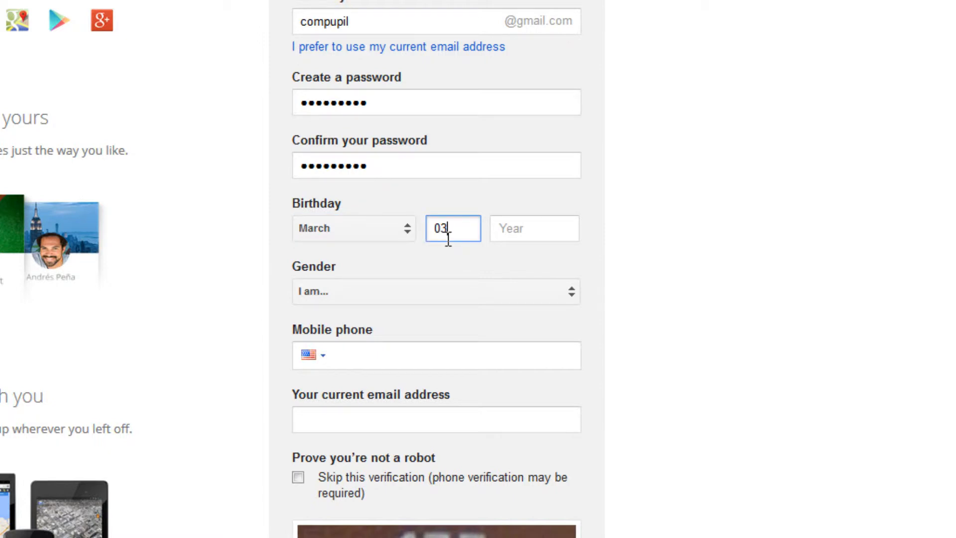
pyautogui.write('1990')
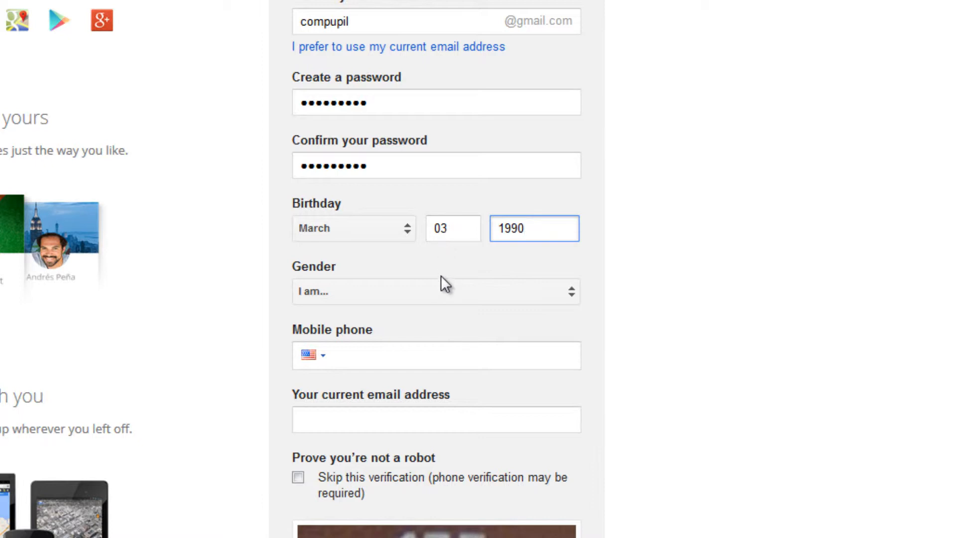
pyautogui.click(435, 291)
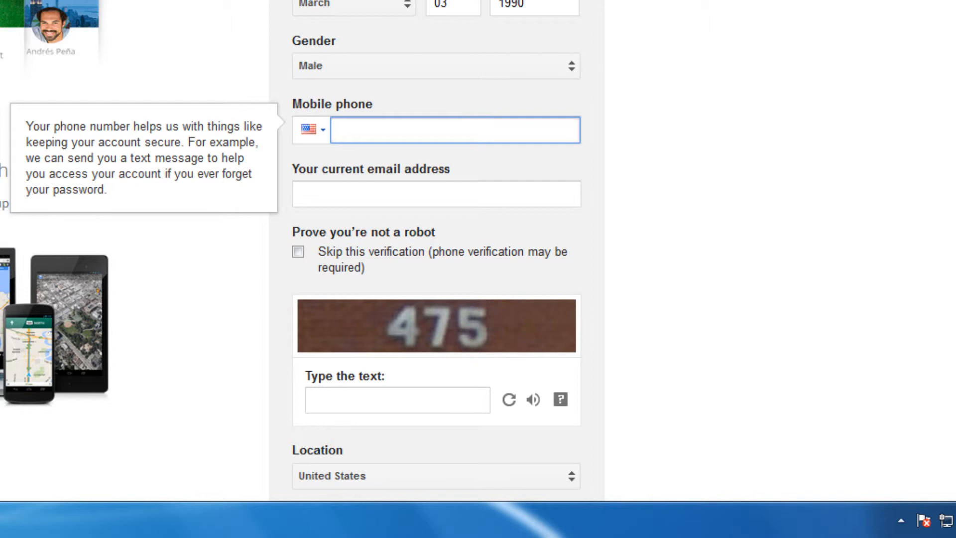
pyautogui.moveTo(382, 174)
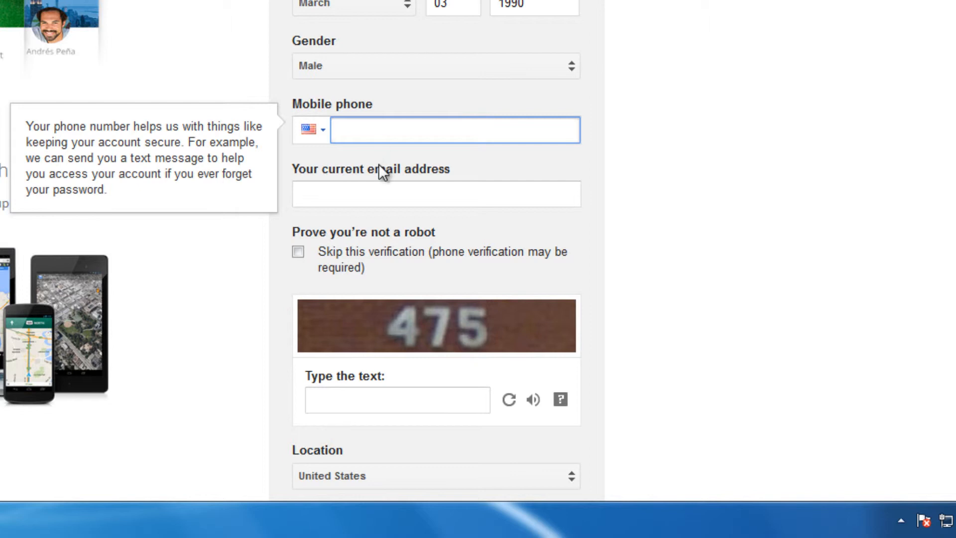
pyautogui.click(435, 194)
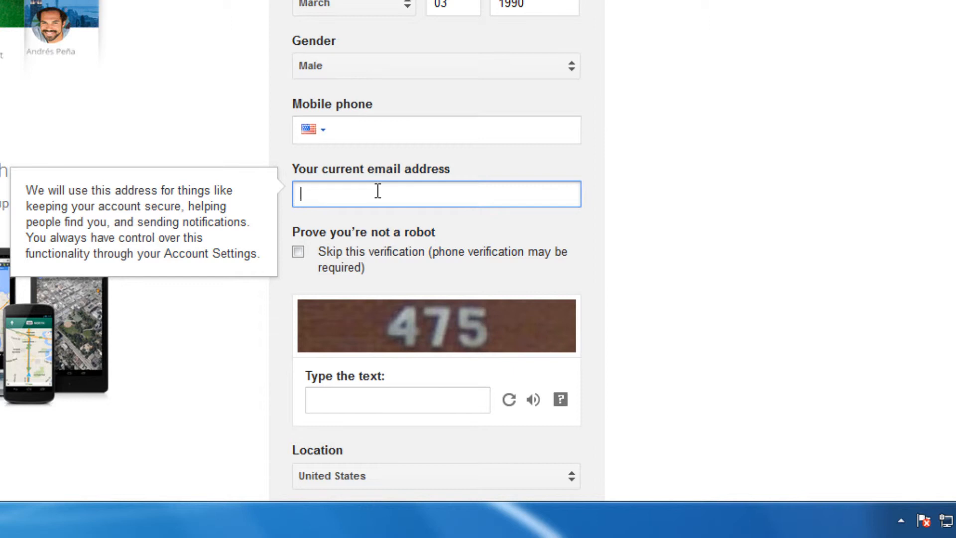
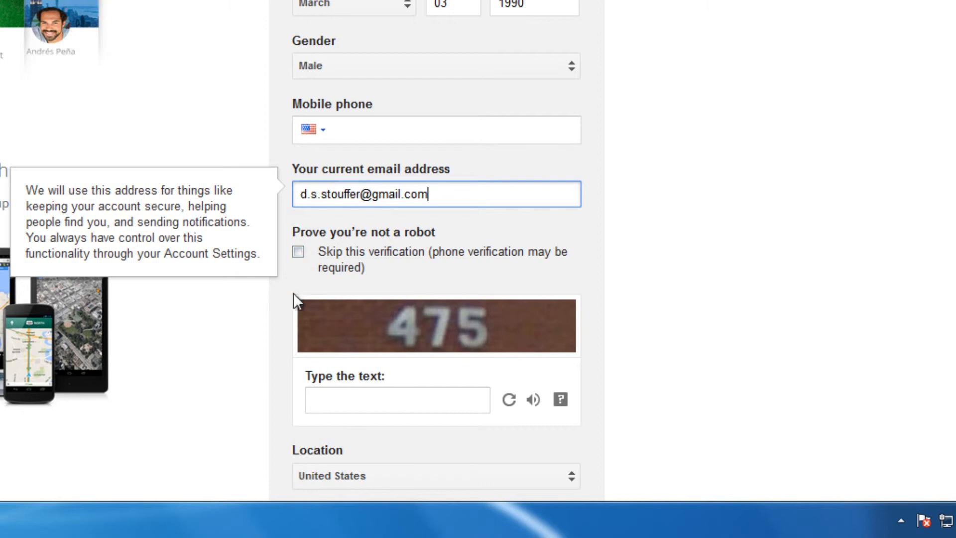
# Enter 475 as the captcha text, accept the Terms of Service, and submit the form.
pyautogui.scroll(-3)
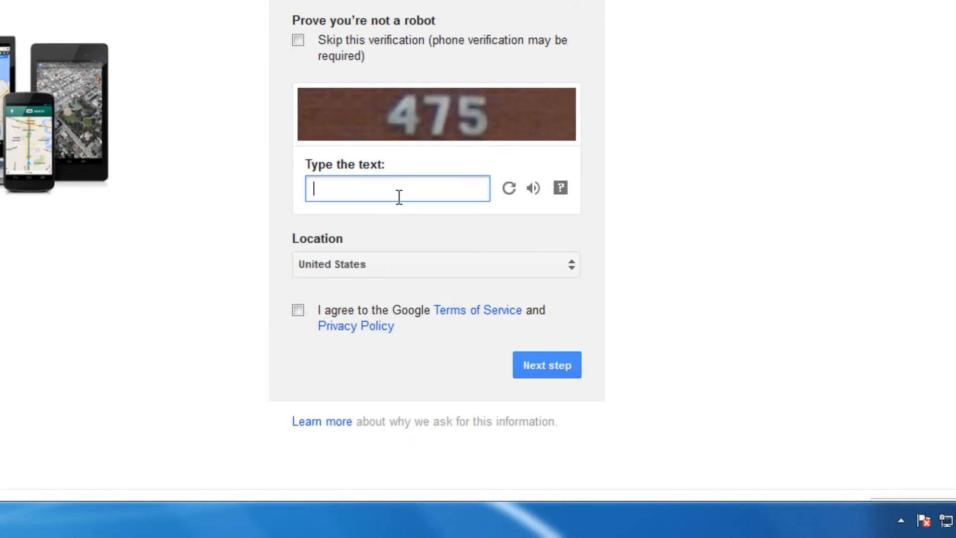
pyautogui.write('475')
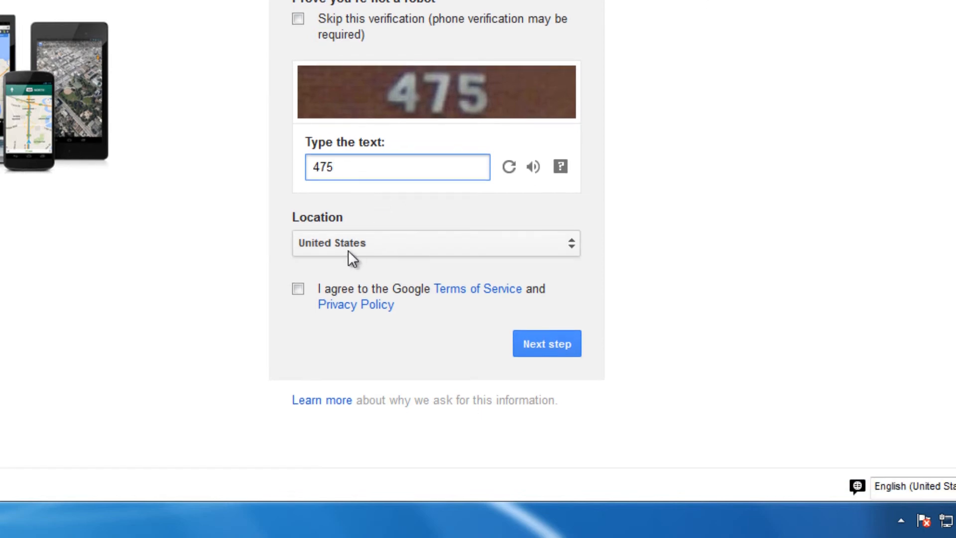
pyautogui.click(298, 288)
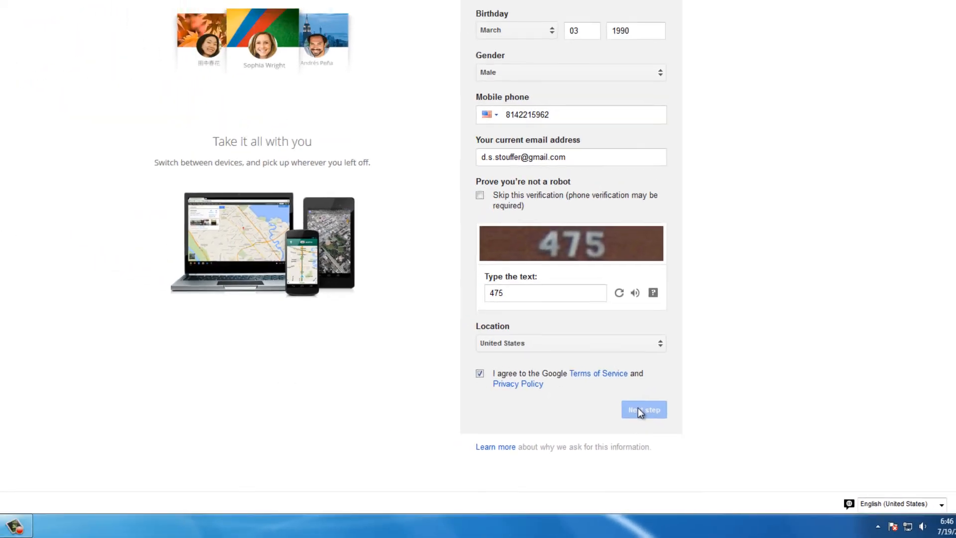
pyautogui.click(643, 409)
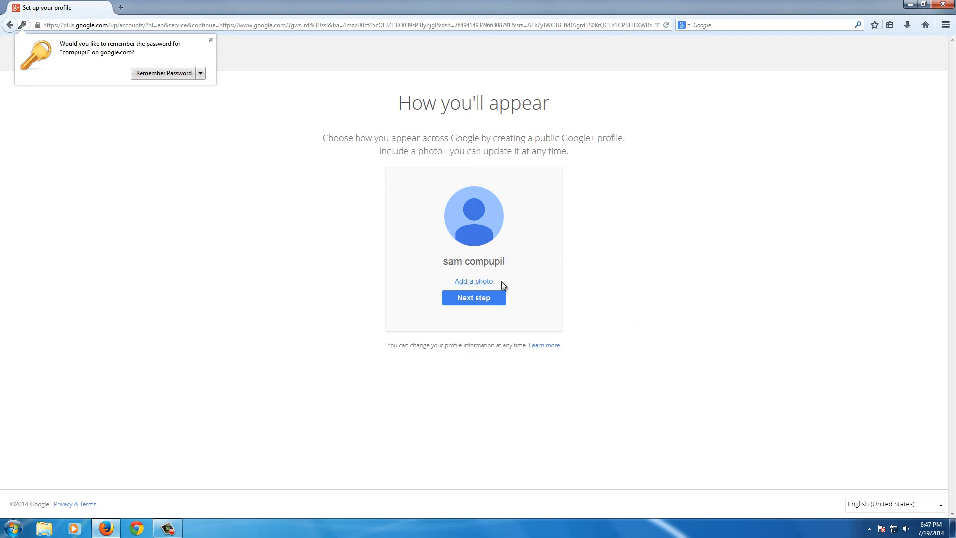
pyautogui.moveTo(482, 301)
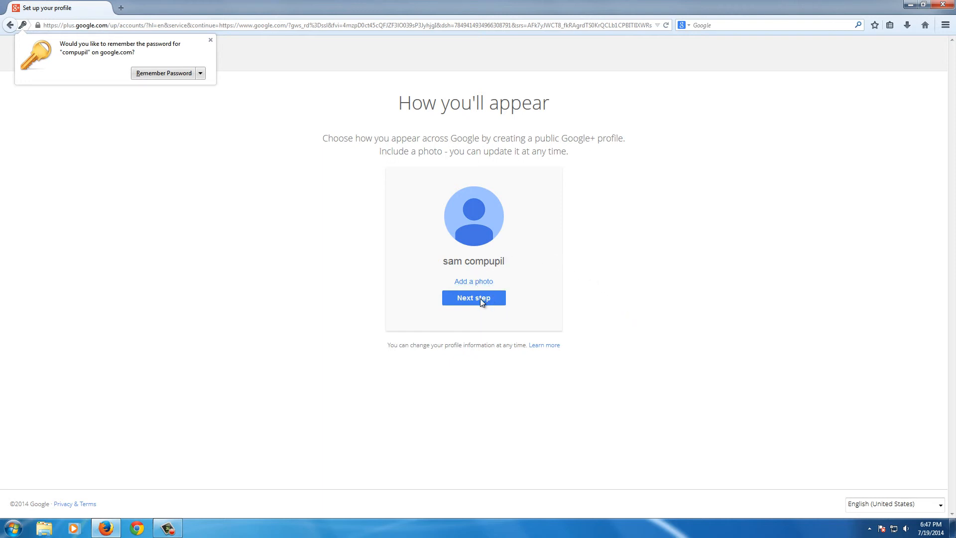
# Continue past the 'How you'll appear' page to reach 'Welcome, sam'.
pyautogui.click(473, 297)
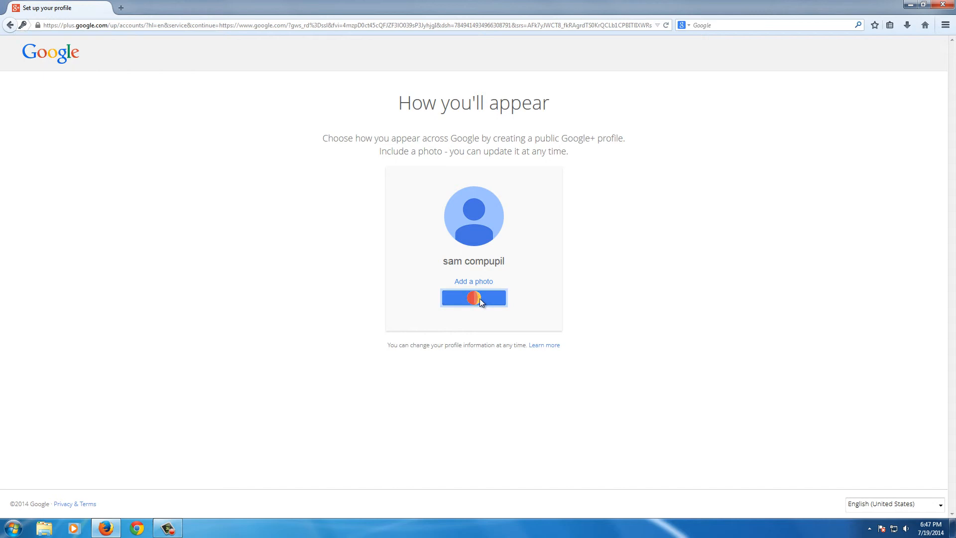
pyautogui.click(472, 298)
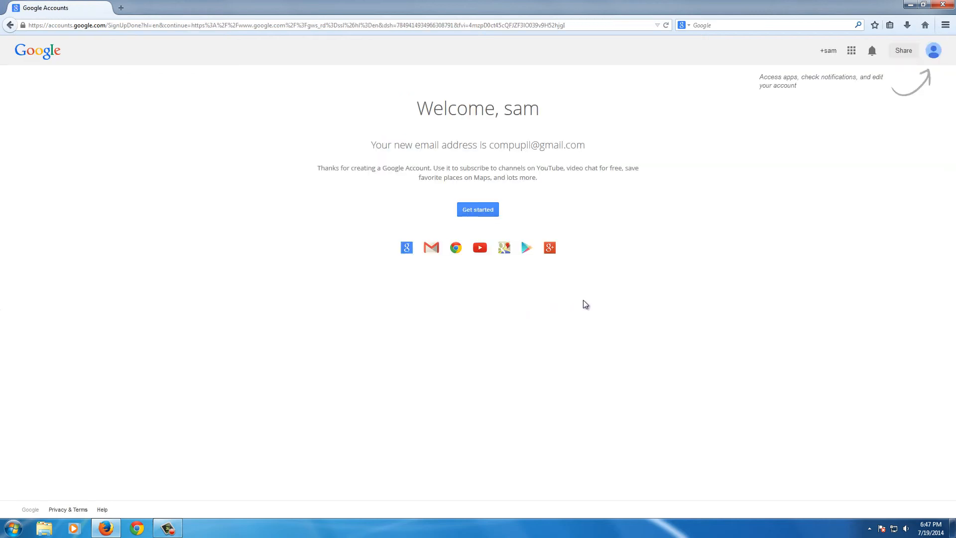